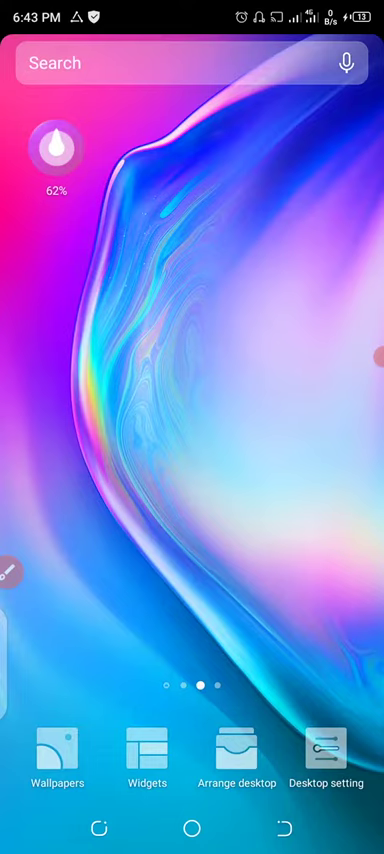
Open HiOS Launcher's Desktop setting page from the home-screen edit bar.
{"action": "left_click", "coordinate": [327, 759]}
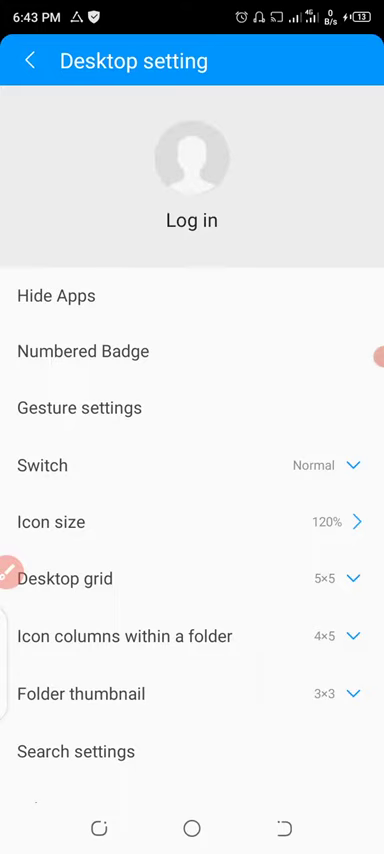
In Hide Apps, check the English app to hide it, then leave the list.
{"action": "left_click", "coordinate": [55, 295]}
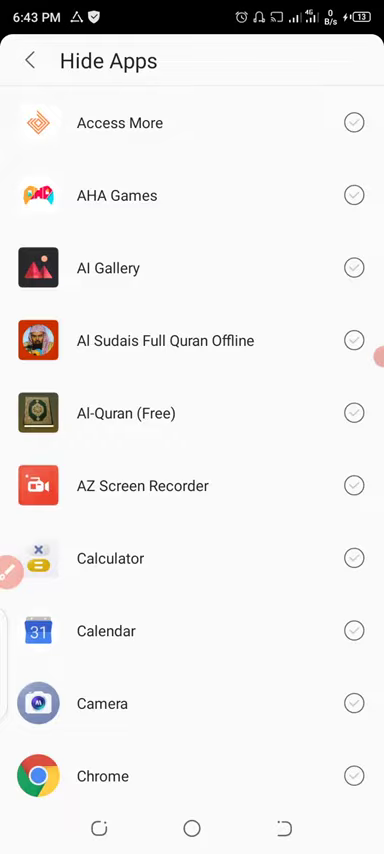
{"action": "scroll", "scroll_direction": "down", "scroll_amount": 3}
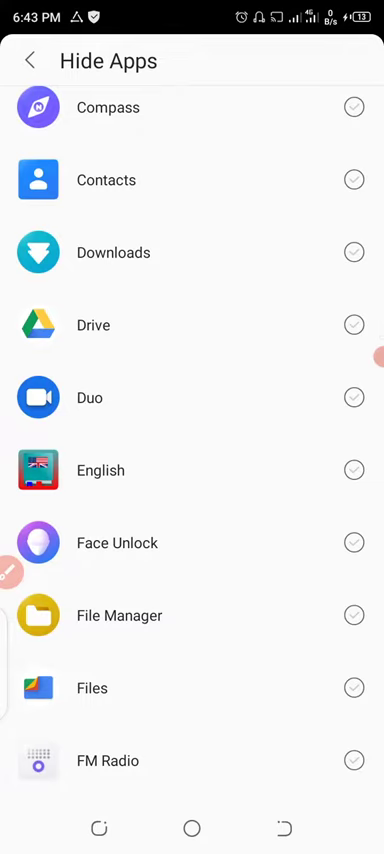
{"action": "left_click", "coordinate": [352, 470]}
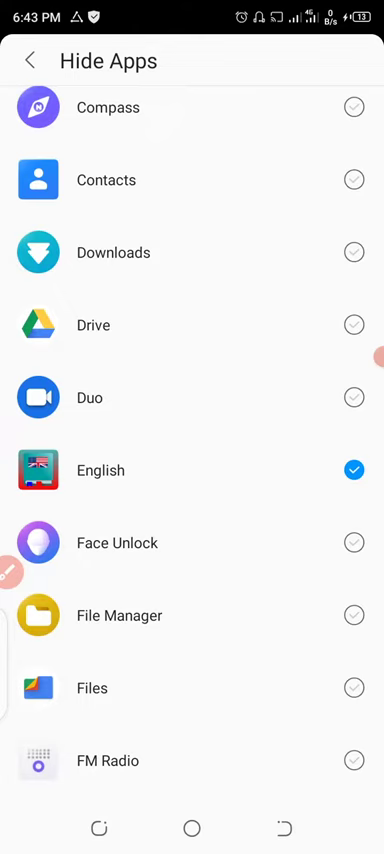
{"action": "left_click", "coordinate": [33, 61]}
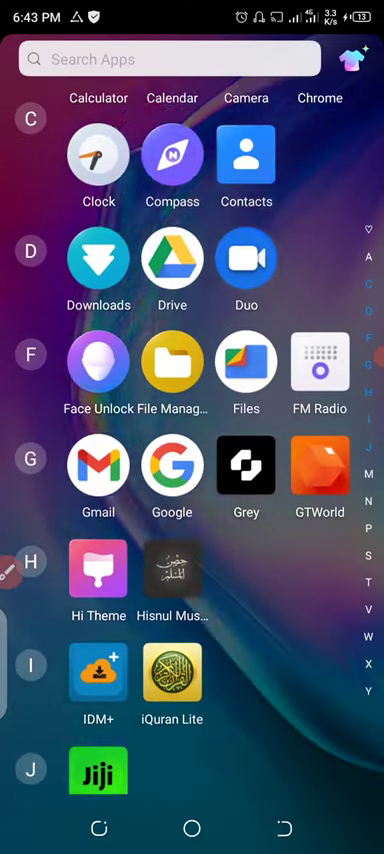
Scroll the app drawer to confirm English is gone, then return to the home screen.
{"action": "scroll", "scroll_direction": "down", "scroll_amount": 3}
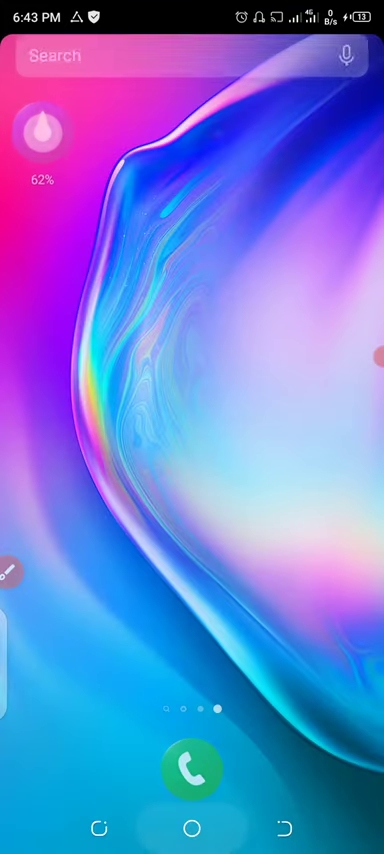
{"action": "scroll", "scroll_direction": "left", "scroll_amount": 3}
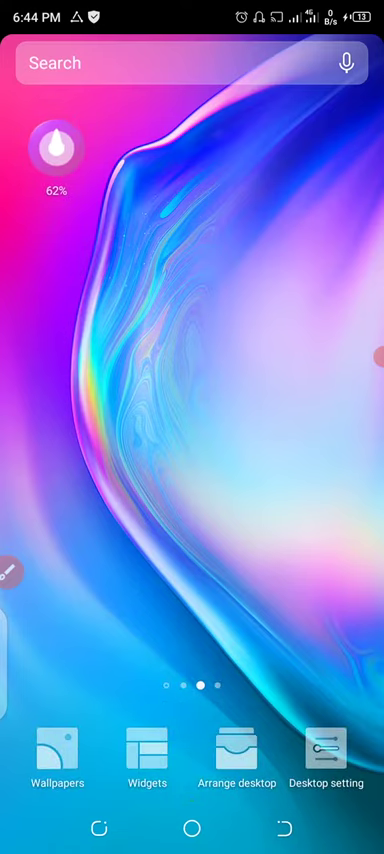
Reopen Desktop setting > Hide Apps and uncheck English at the top of the list.
{"action": "left_click", "coordinate": [326, 758]}
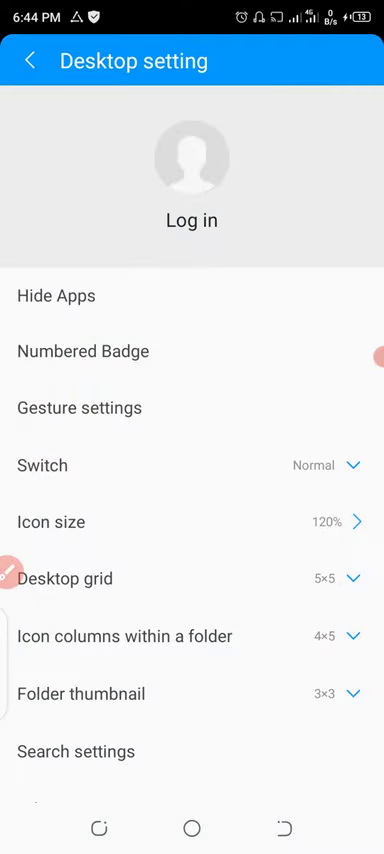
{"action": "left_click", "coordinate": [57, 295]}
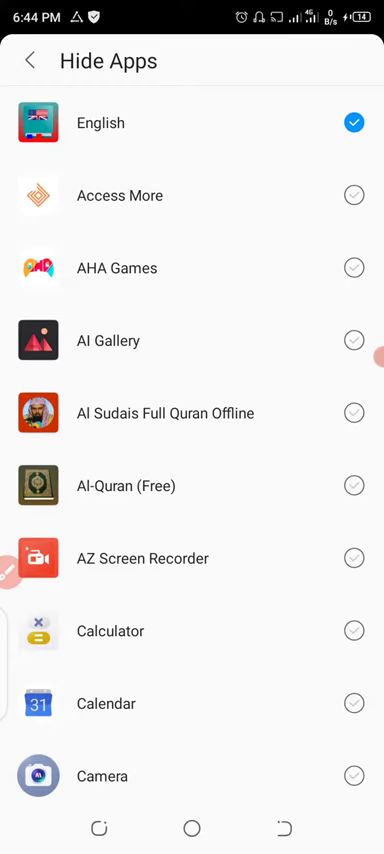
{"action": "left_click", "coordinate": [353, 121]}
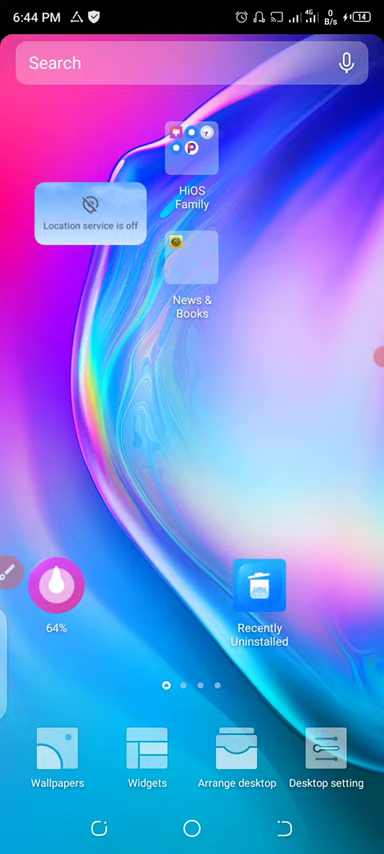
Swipe up into the app drawer to see English listed again under E.
{"action": "scroll", "scroll_direction": "up", "scroll_amount": 3}
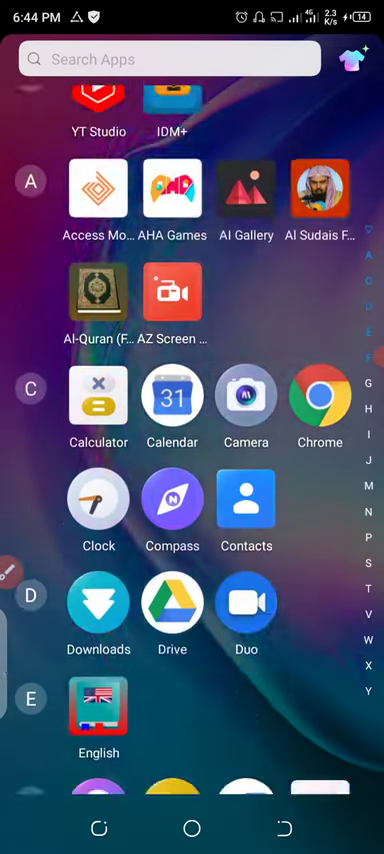